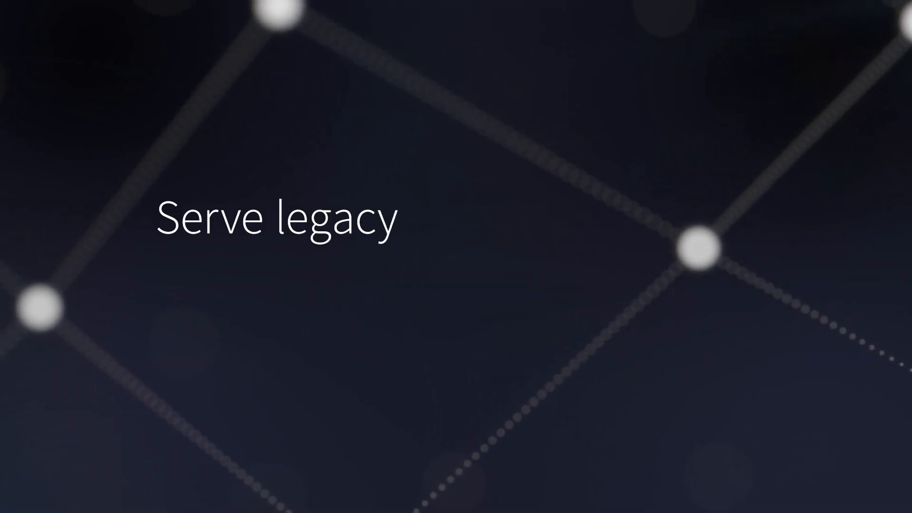
{"action": "type", "text": "1G links from your new"}
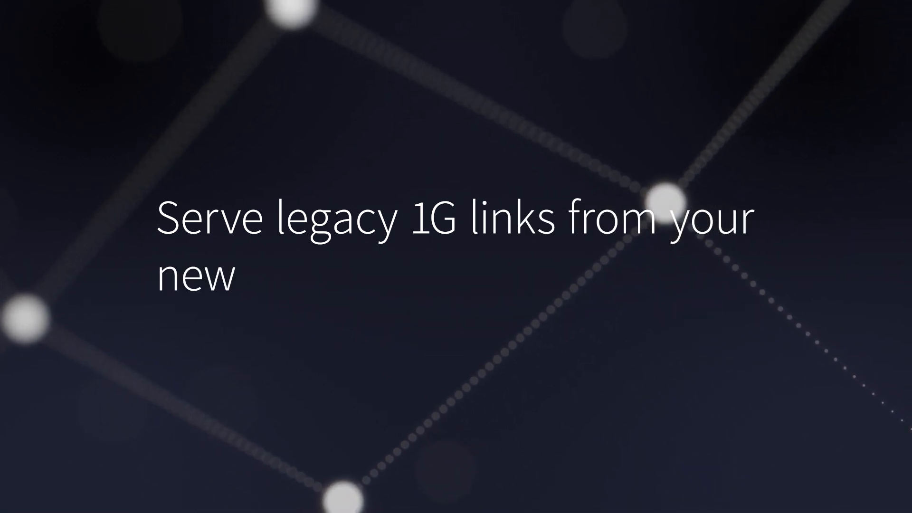